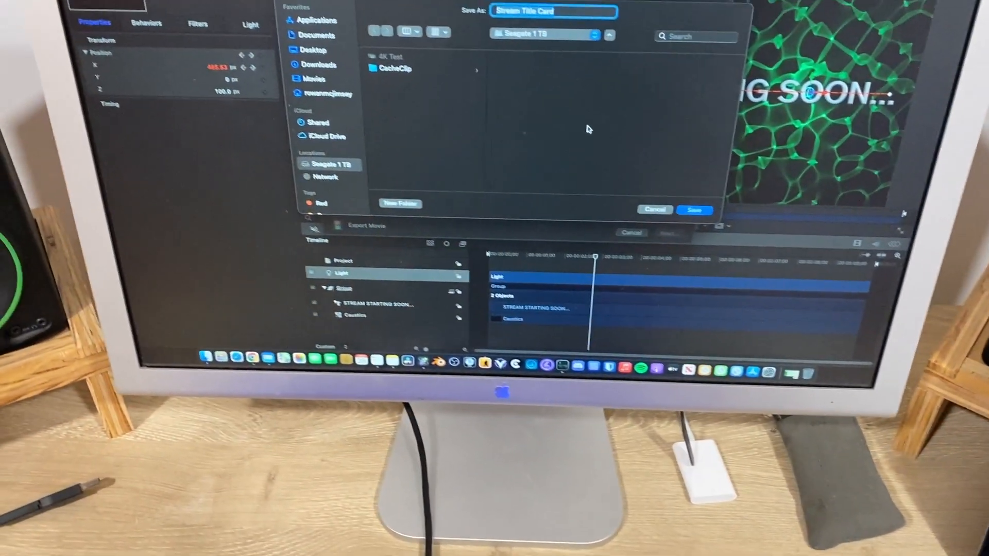
Save the 'Stream Title Card' movie export to Seagate 1 TB and start transcoding.
{"action": "left_click", "coordinate": [693, 209]}
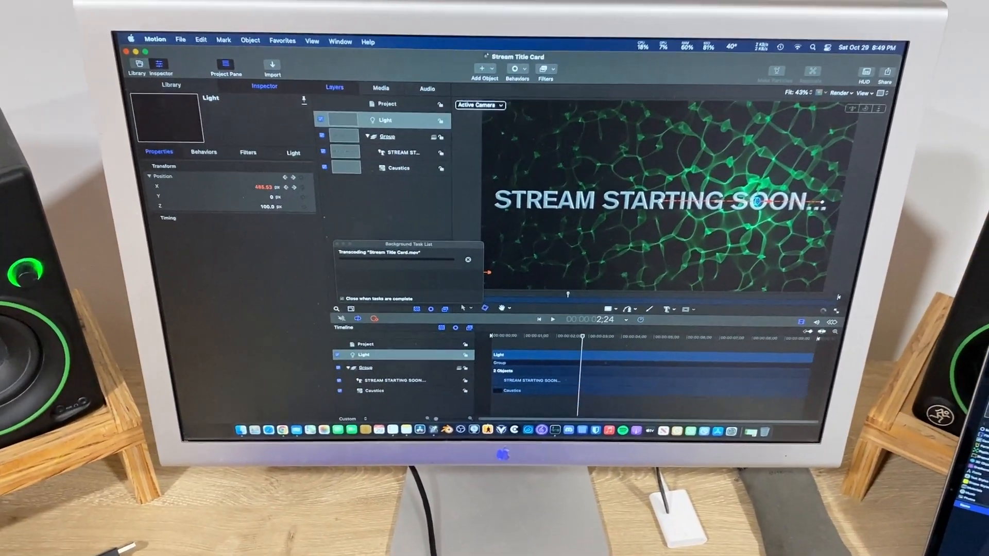